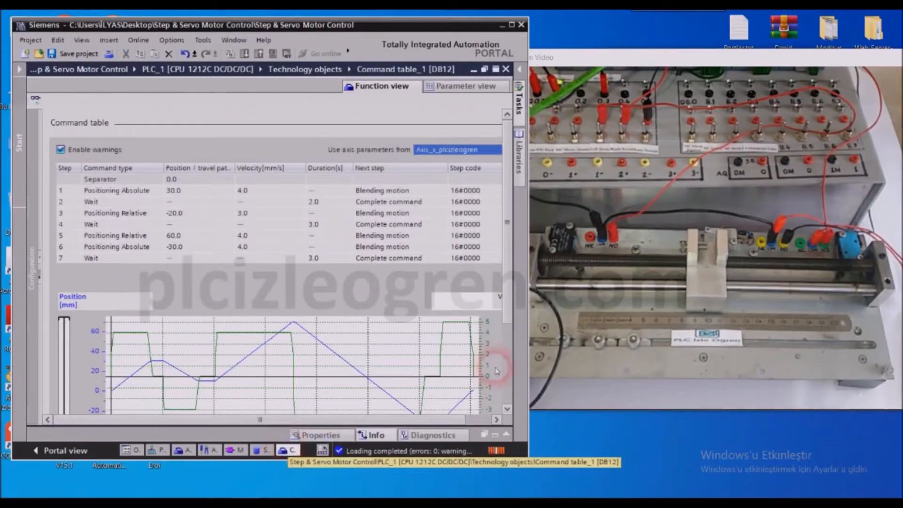
{"action": "mouse_move", "coordinate": [113, 292]}
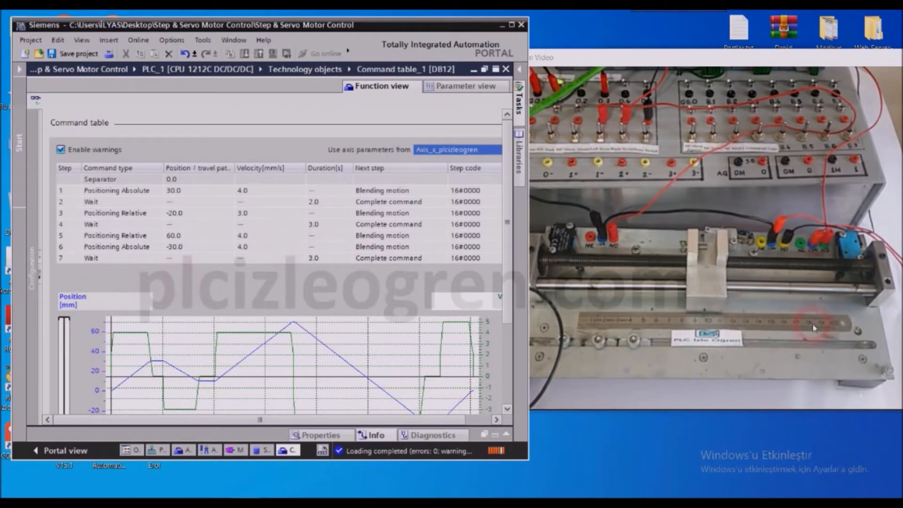
{"action": "mouse_move", "coordinate": [754, 287]}
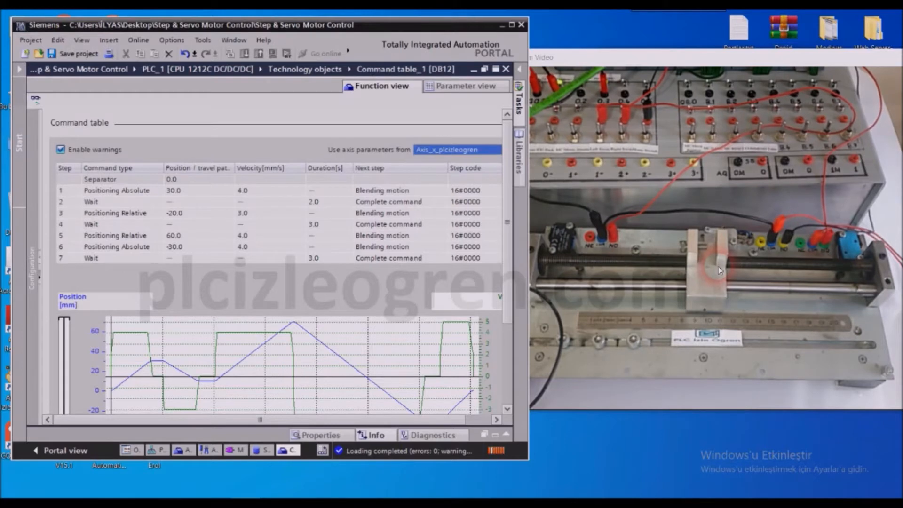
{"action": "mouse_move", "coordinate": [794, 267]}
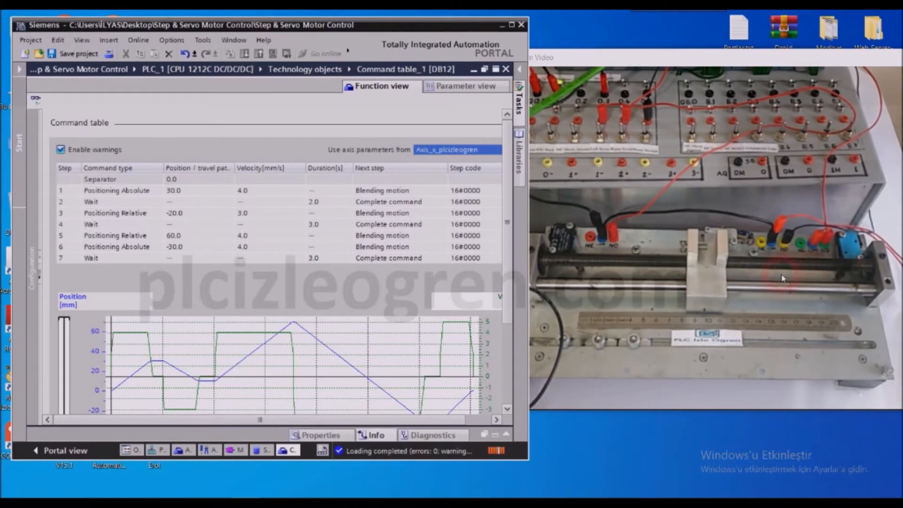
{"action": "mouse_move", "coordinate": [668, 264]}
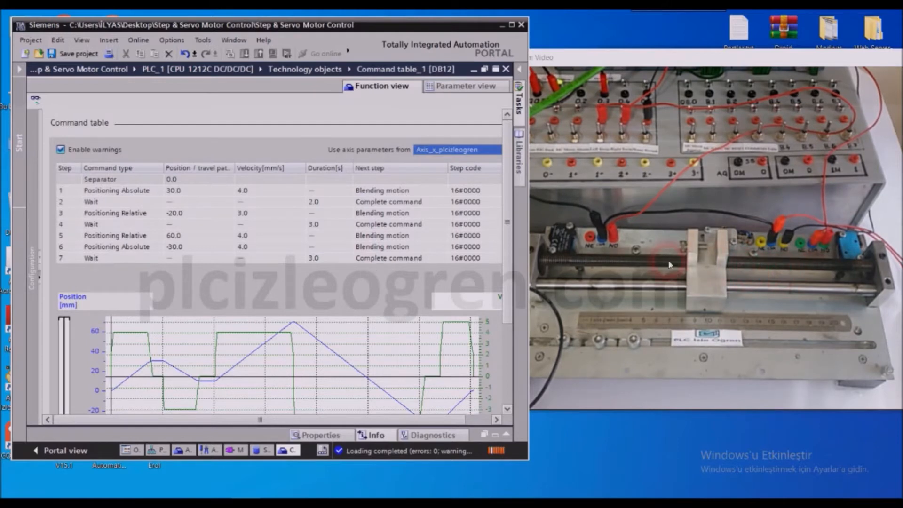
{"action": "mouse_move", "coordinate": [776, 315]}
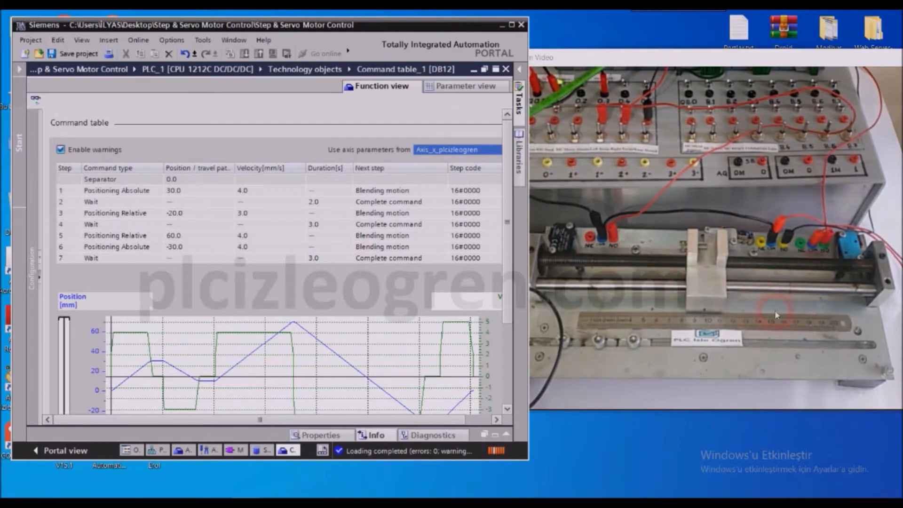
{"action": "mouse_move", "coordinate": [691, 334]}
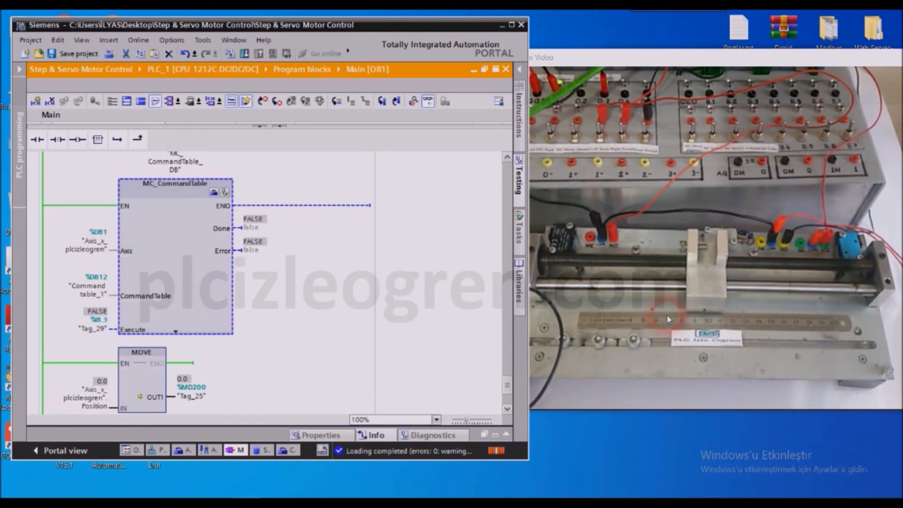
{"action": "mouse_move", "coordinate": [592, 252]}
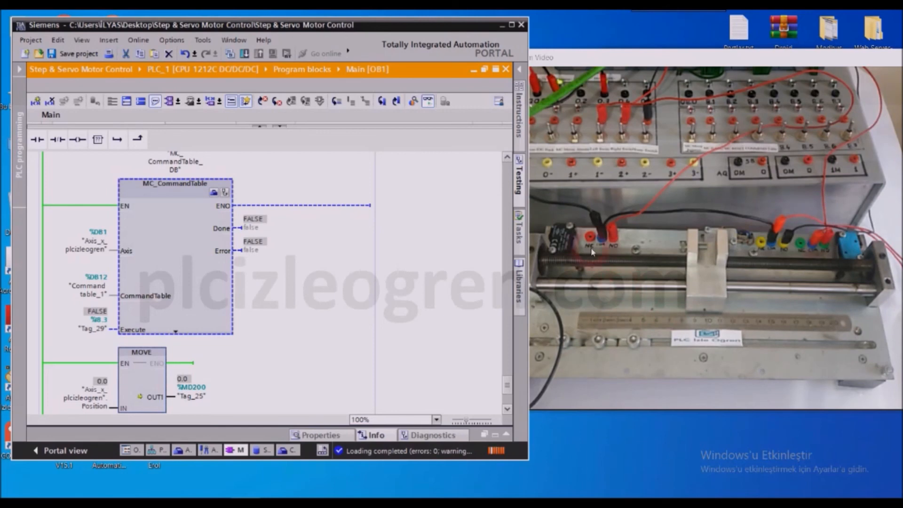